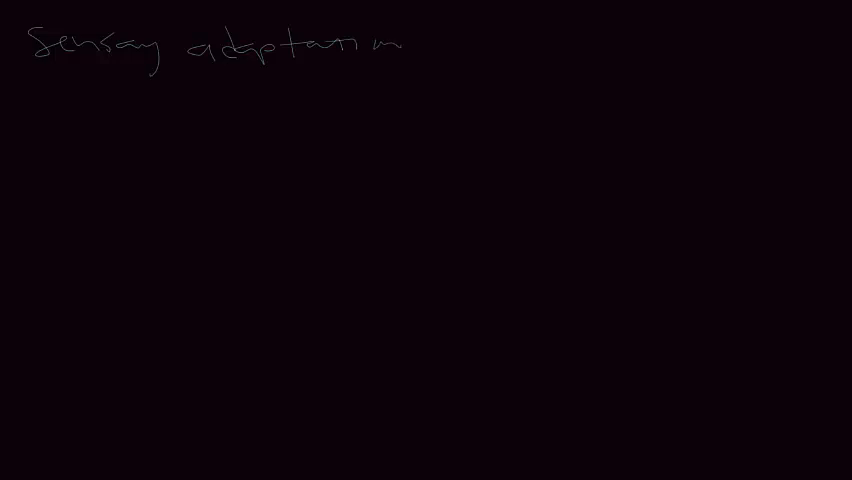
- Sketch a spiky star-shaped neuron cell body beneath the 'Sensory adaptation' title
{"action": "left_click_drag", "start_coordinate": [124, 108], "coordinate": [170, 184]}
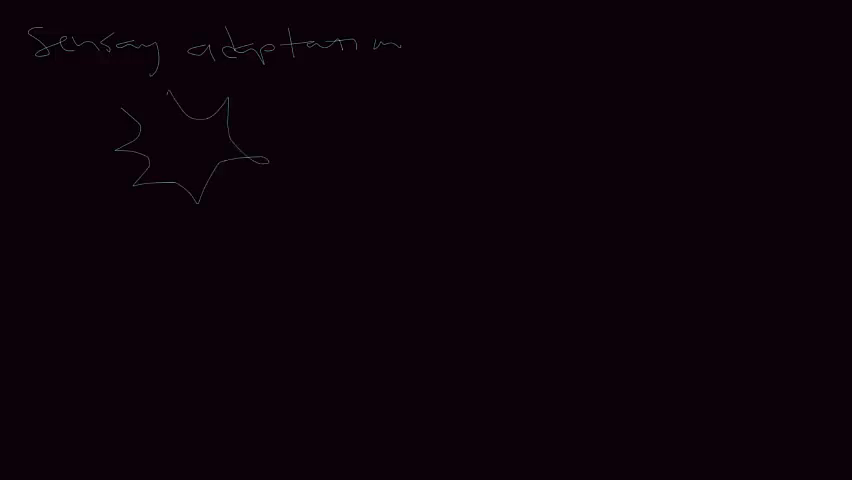
- Draw the neuron's long axon and nucleus and label it 'visual'
{"action": "left_click_drag", "start_coordinate": [264, 156], "coordinate": [590, 152]}
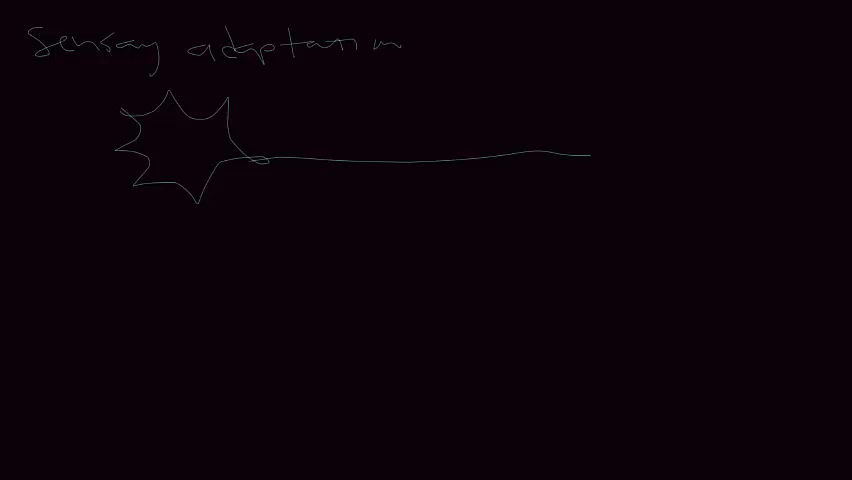
{"action": "left_click_drag", "start_coordinate": [176, 144], "coordinate": [196, 150]}
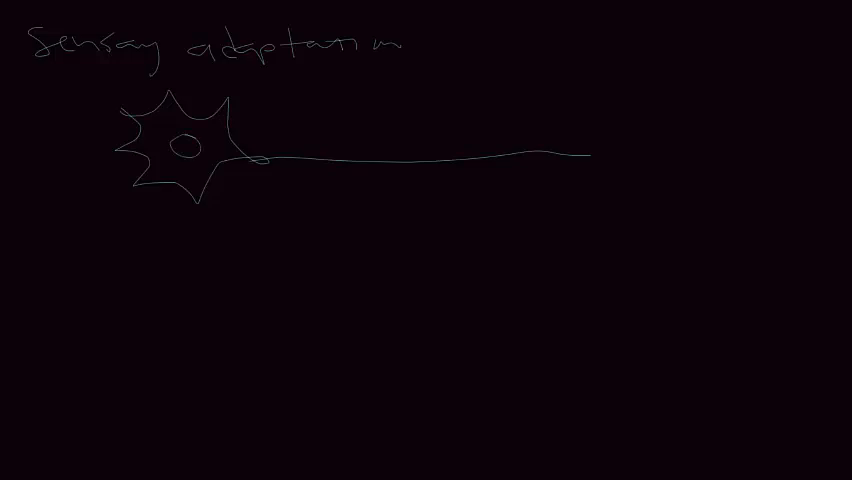
{"action": "left_click_drag", "start_coordinate": [328, 128], "coordinate": [348, 144]}
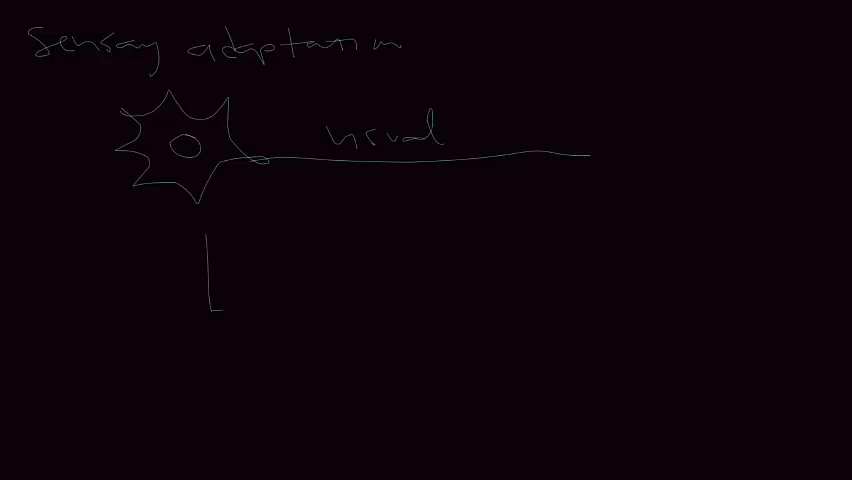
- Draw arrowed graph axes below the neuron, labelling the vertical axis 'V' and horizontal 'time'
{"action": "left_click_drag", "start_coordinate": [210, 308], "coordinate": [580, 304]}
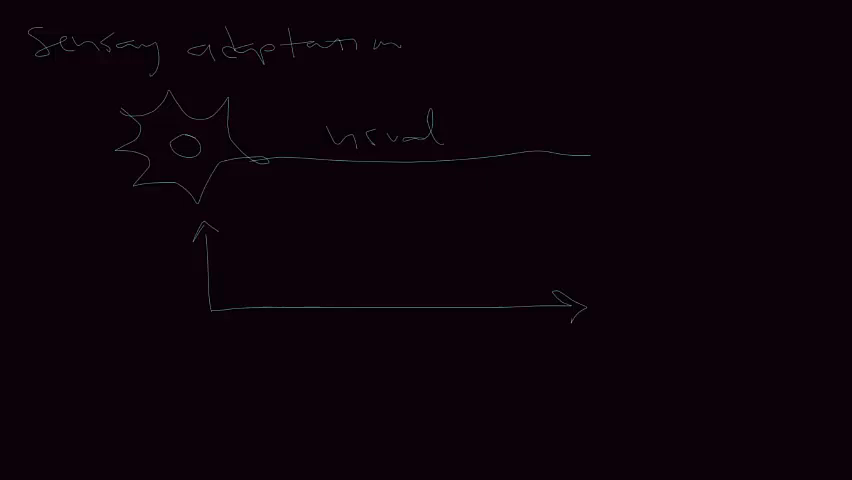
{"action": "type", "text": "V"}
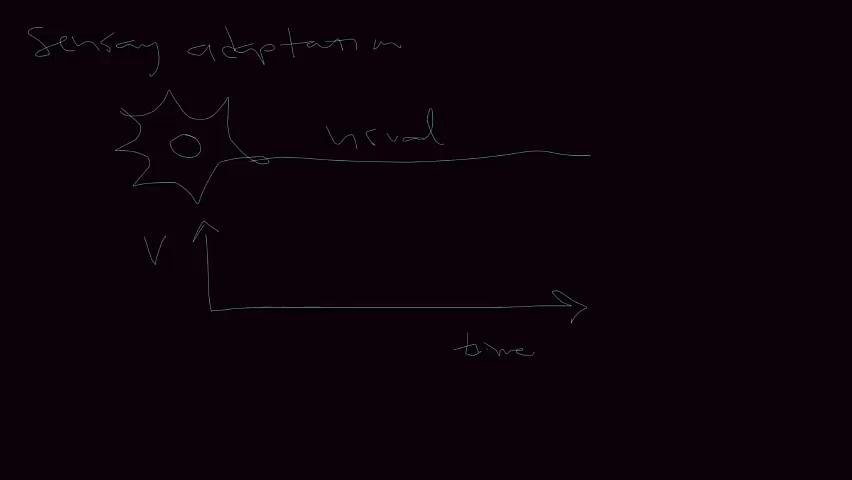
{"action": "left_click_drag", "start_coordinate": [208, 284], "coordinate": [270, 282]}
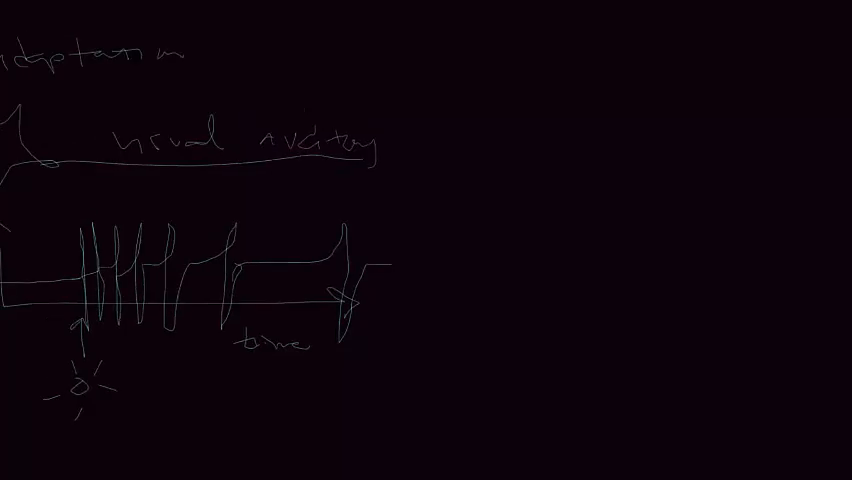
- Add a stroke beside the 'visual' label toward the auditory neuron graph
{"action": "left_click_drag", "start_coordinate": [400, 144], "coordinate": [500, 160]}
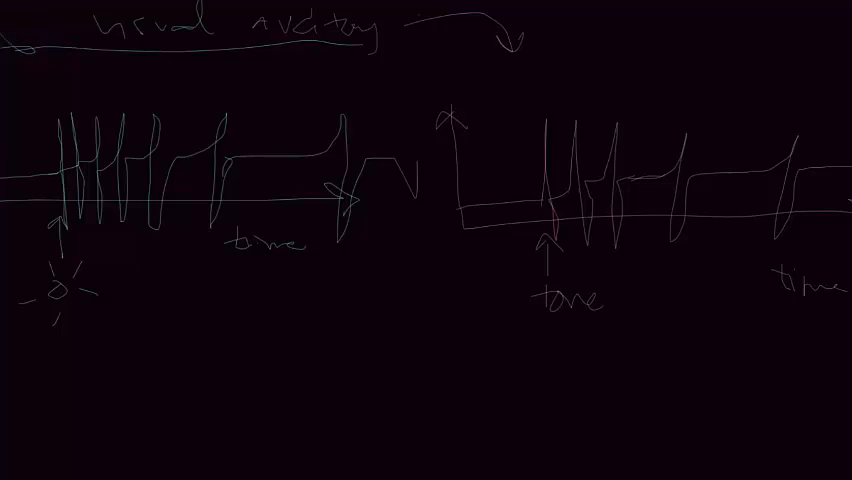
- Sketch a stick figure's head, arm and body holding a pan beneath the graphs
{"action": "left_click_drag", "start_coordinate": [130, 300], "coordinate": [164, 320]}
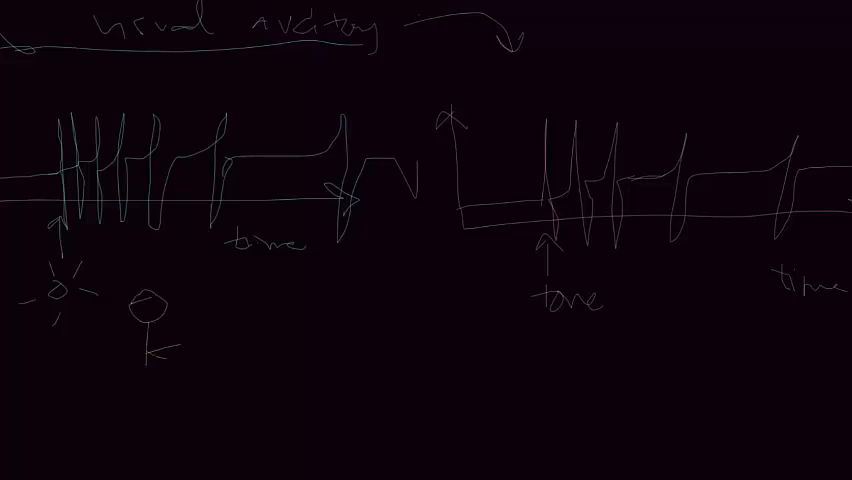
{"action": "left_click_drag", "start_coordinate": [148, 344], "coordinate": [180, 364]}
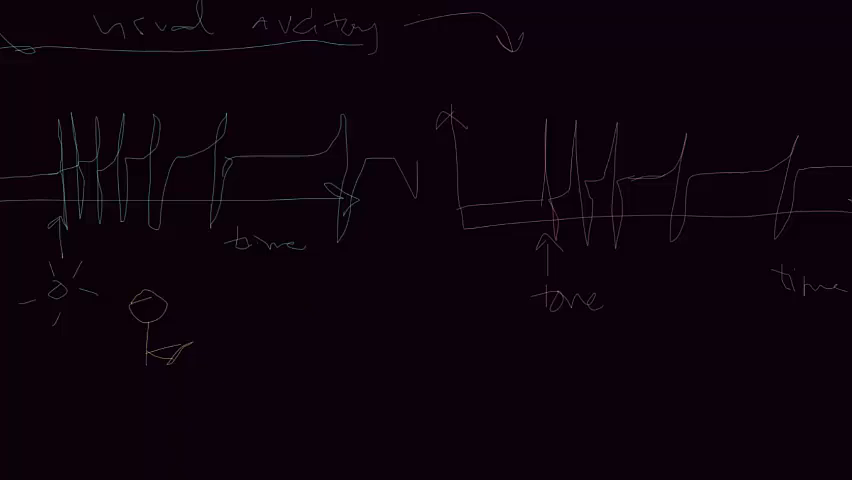
{"action": "left_click_drag", "start_coordinate": [164, 360], "coordinate": [230, 340]}
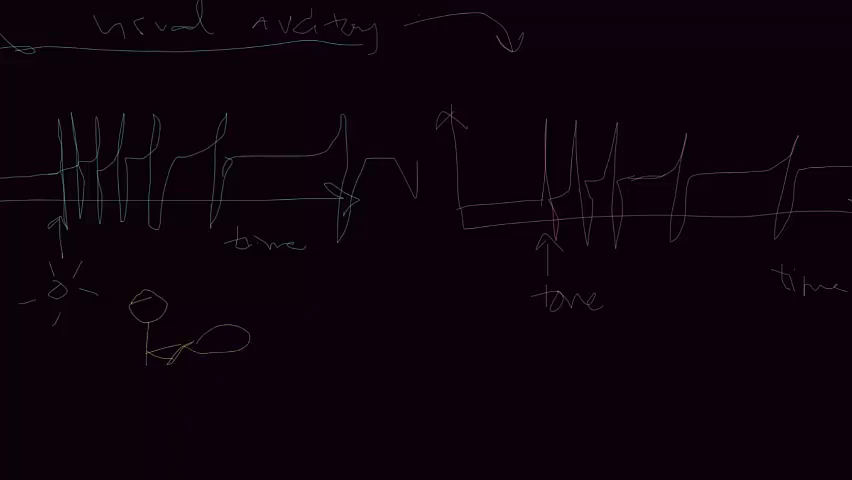
{"action": "left_click_drag", "start_coordinate": [144, 360], "coordinate": [176, 420]}
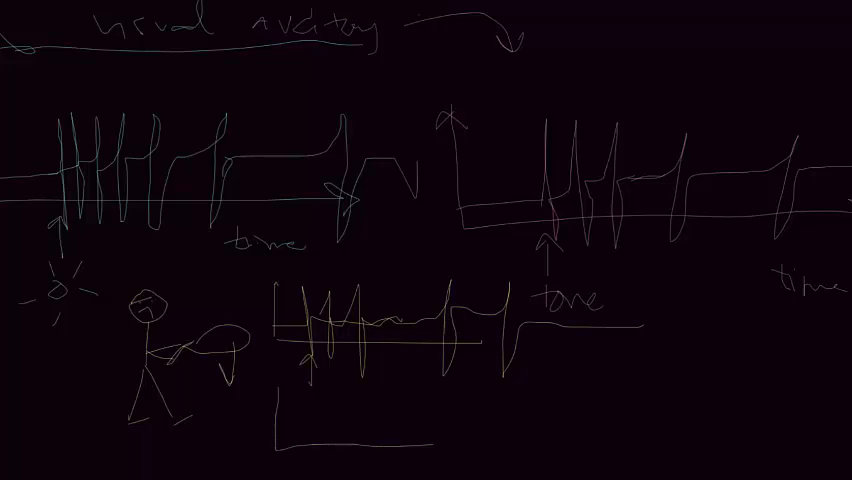
- Extend the time axis under the touch firing graph
{"action": "left_click_drag", "start_coordinate": [424, 440], "coordinate": [556, 438]}
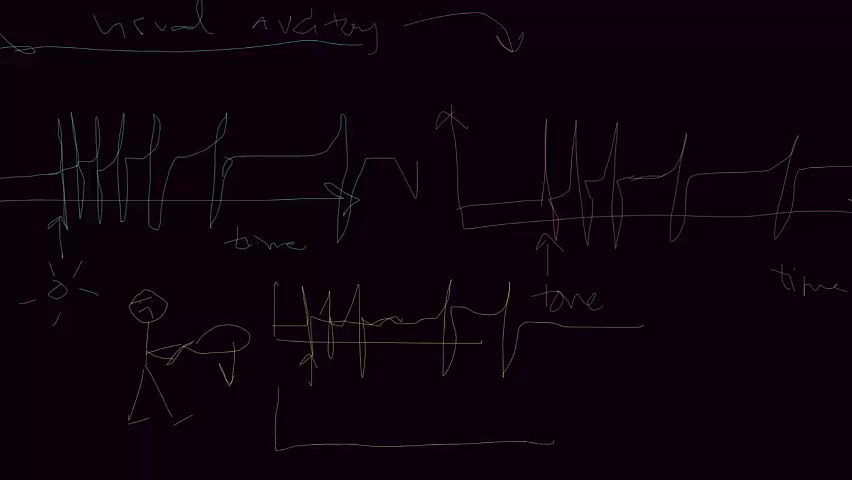